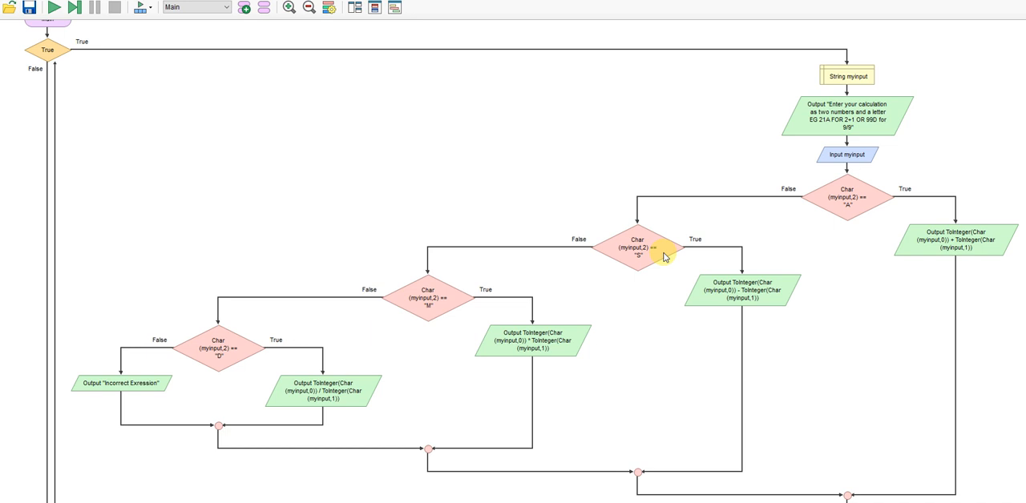
mouse_move(992, 127)
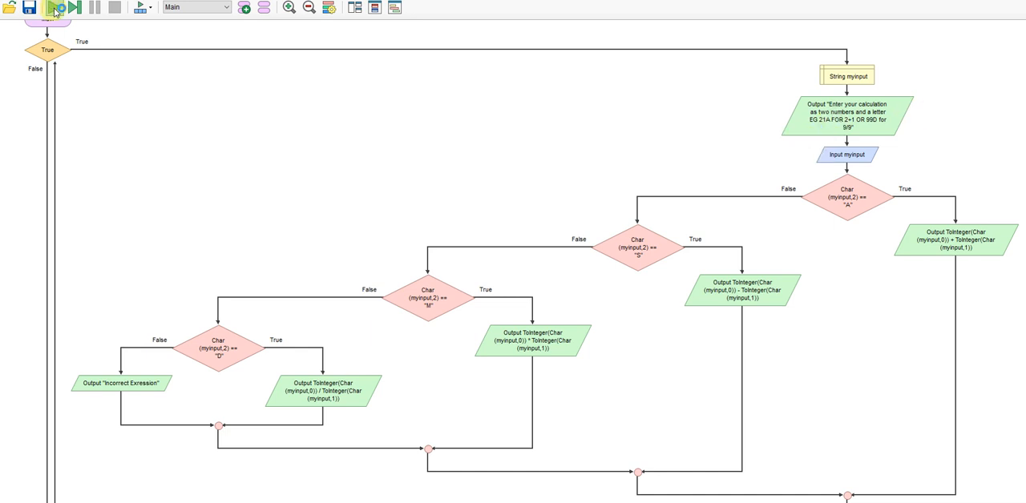
- Run the calculator and submit the entries 12A and 13S in the console, getting -2 and a new prompt
left_click(54, 6)
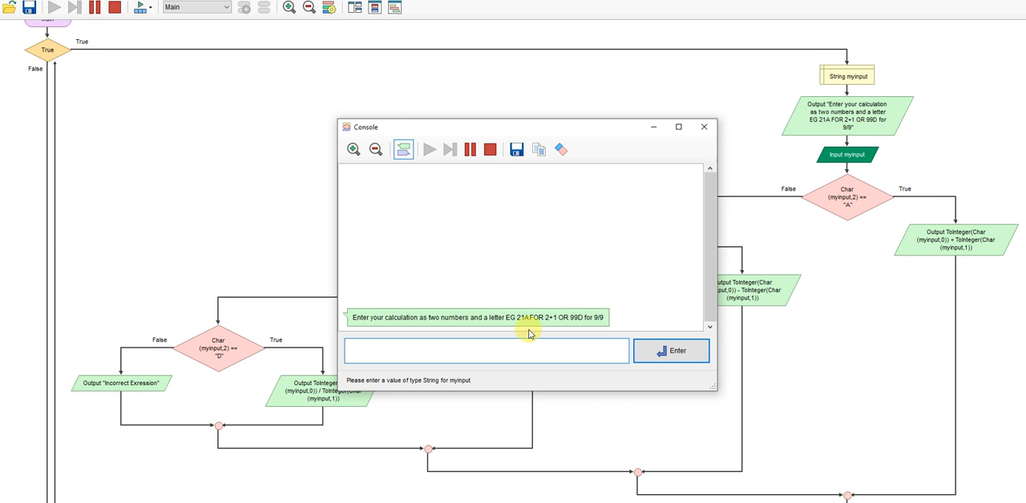
type("12A")
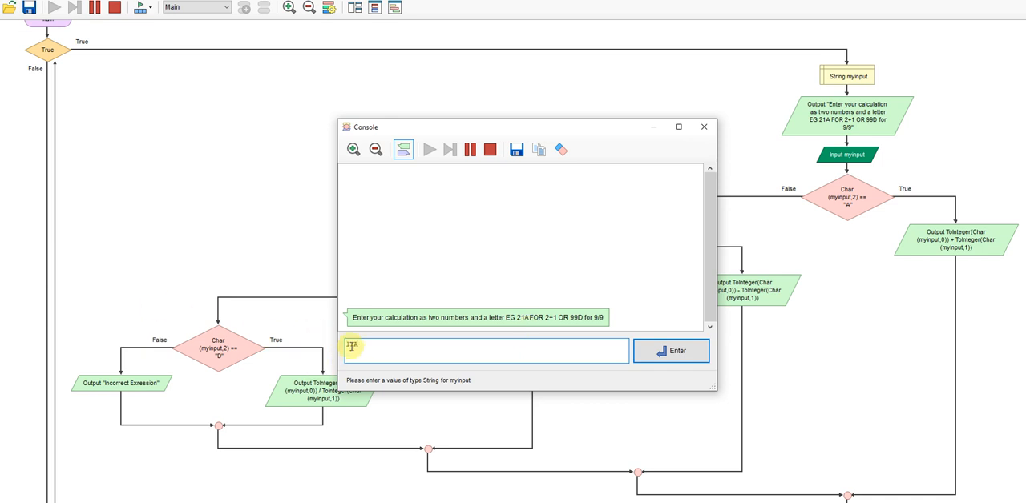
mouse_move(539, 269)
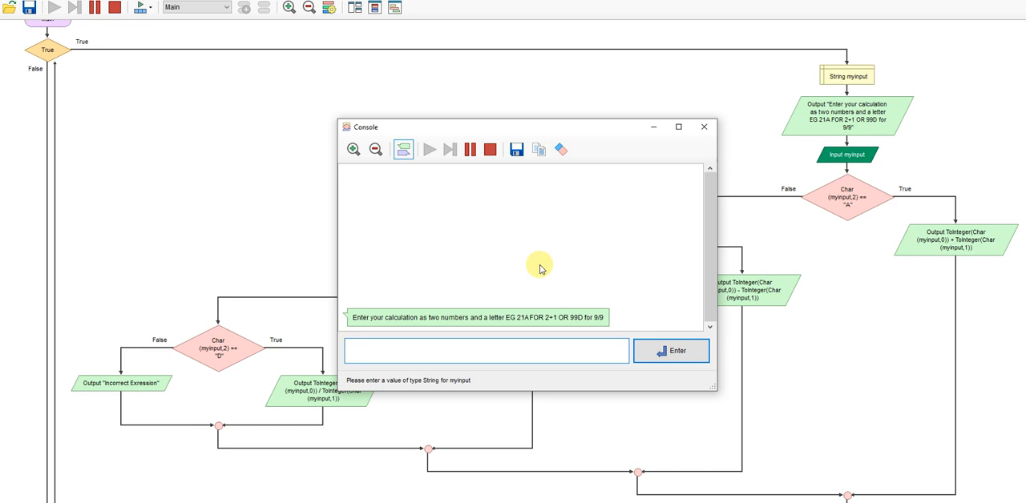
type("13S")
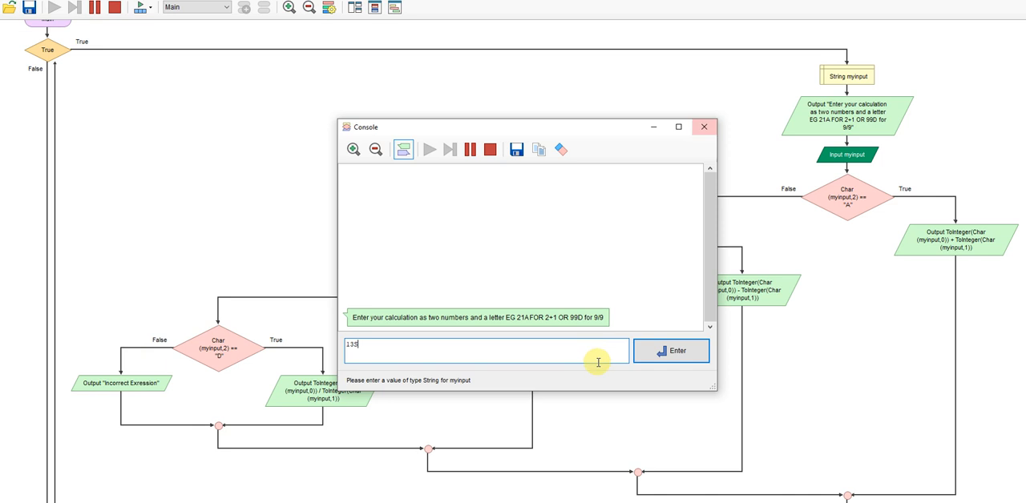
left_click(670, 351)
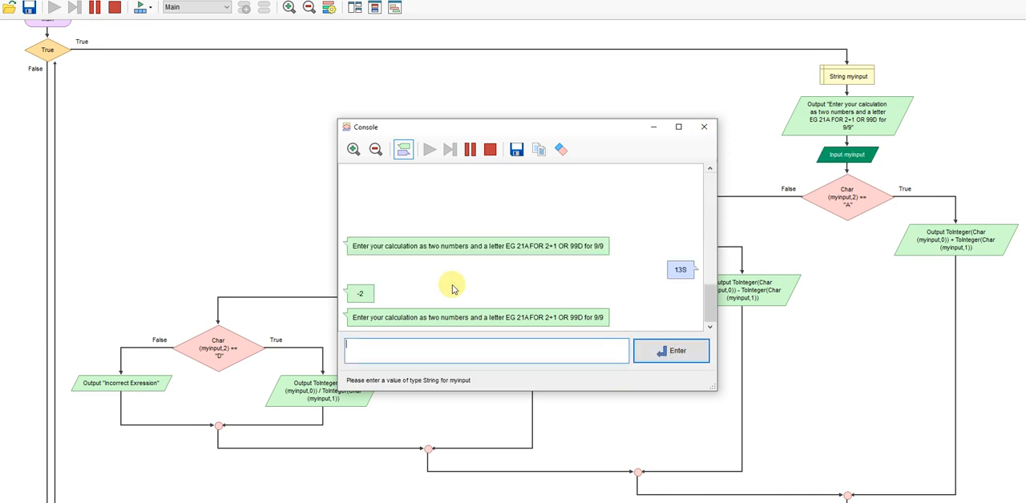
mouse_move(721, 134)
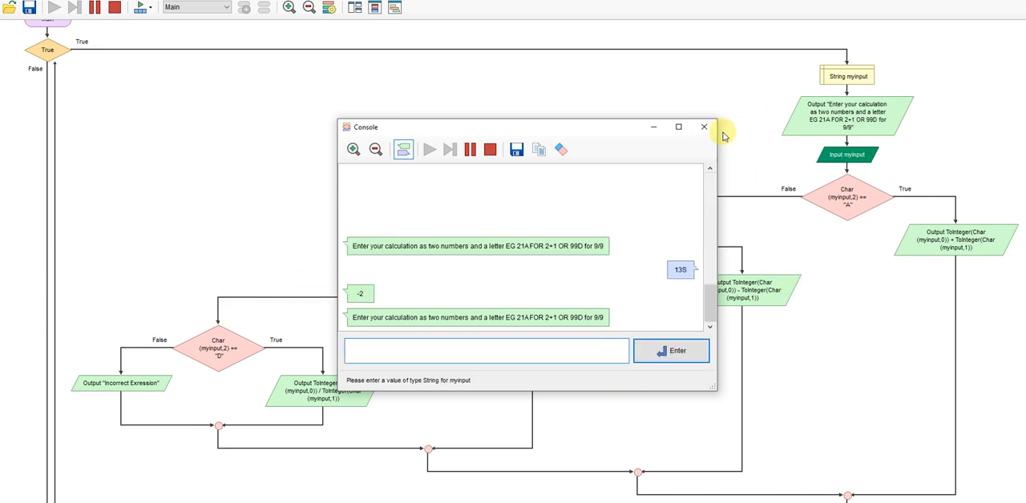
- Close the console and bring up the Char(myinput, 2) == "A" decision's condition for editing
left_click(702, 127)
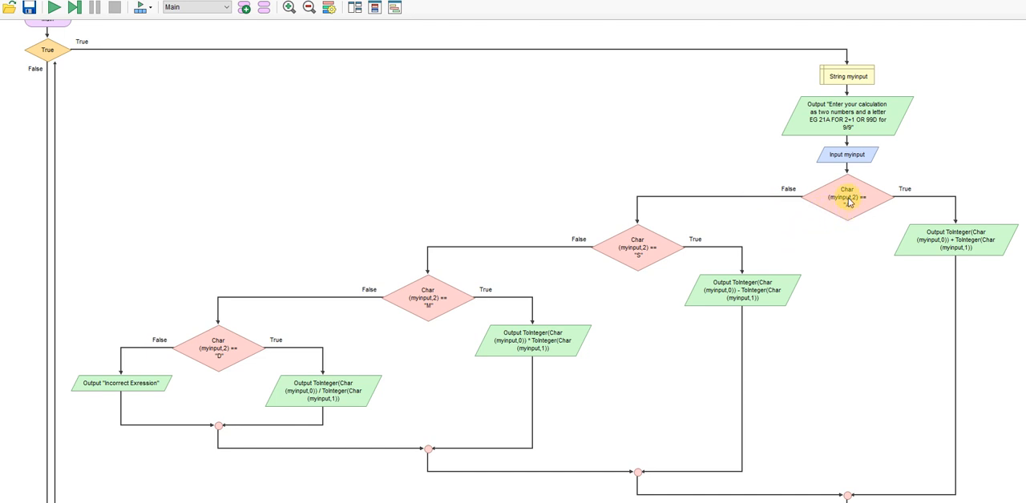
double_click(846, 194)
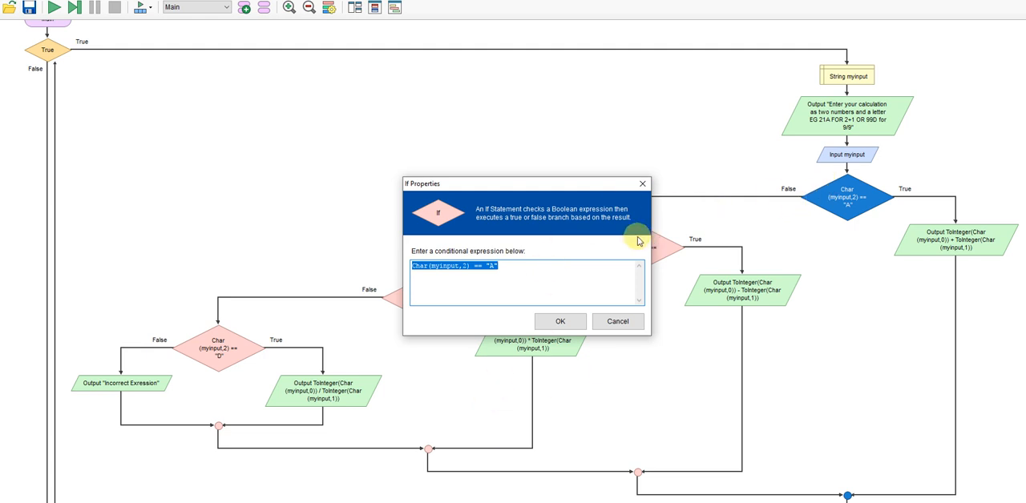
mouse_move(776, 233)
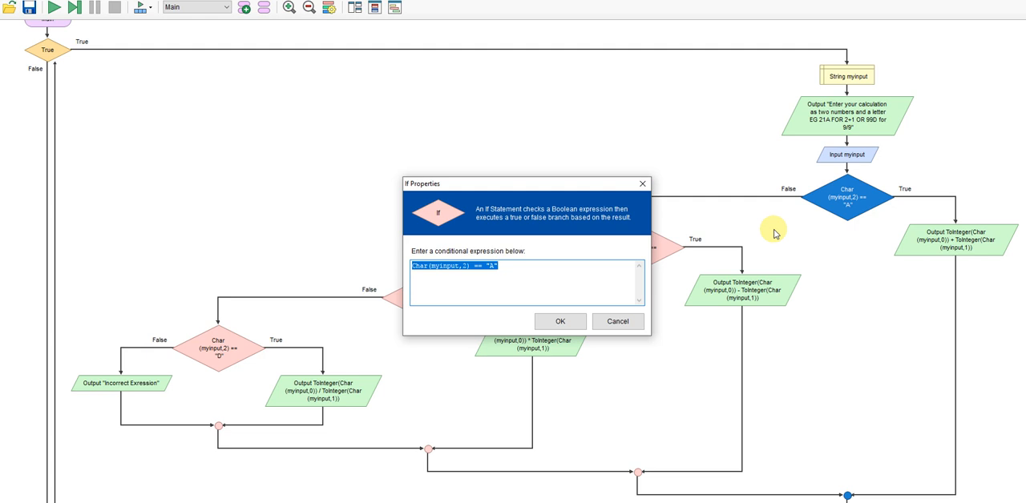
mouse_move(879, 116)
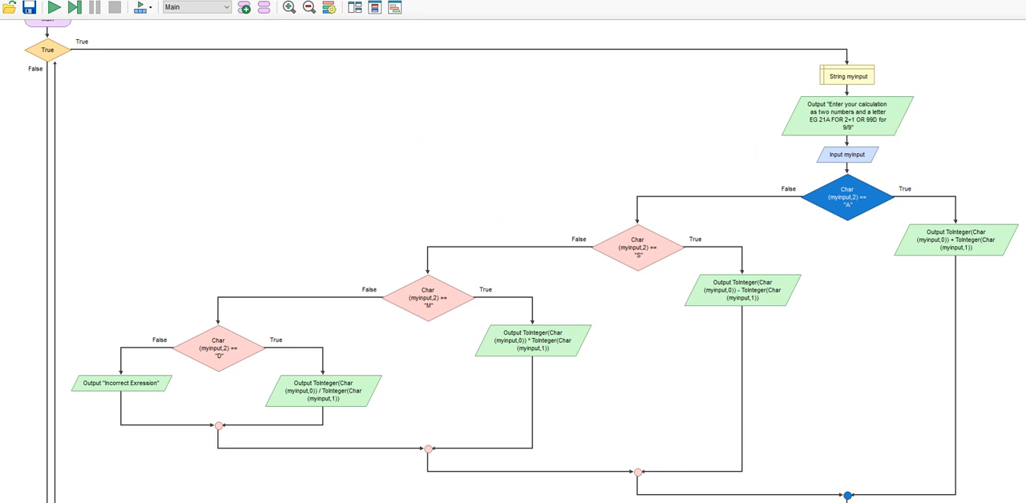
double_click(846, 197)
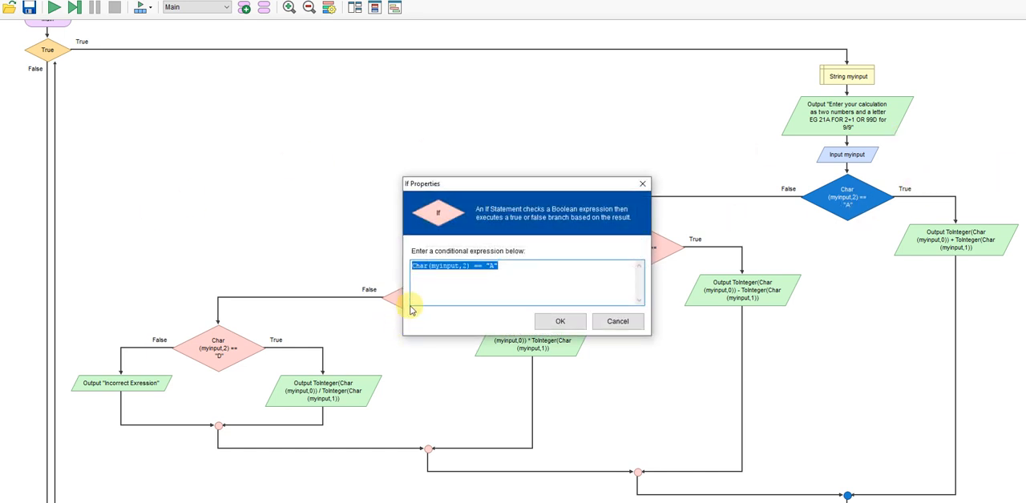
mouse_move(388, 271)
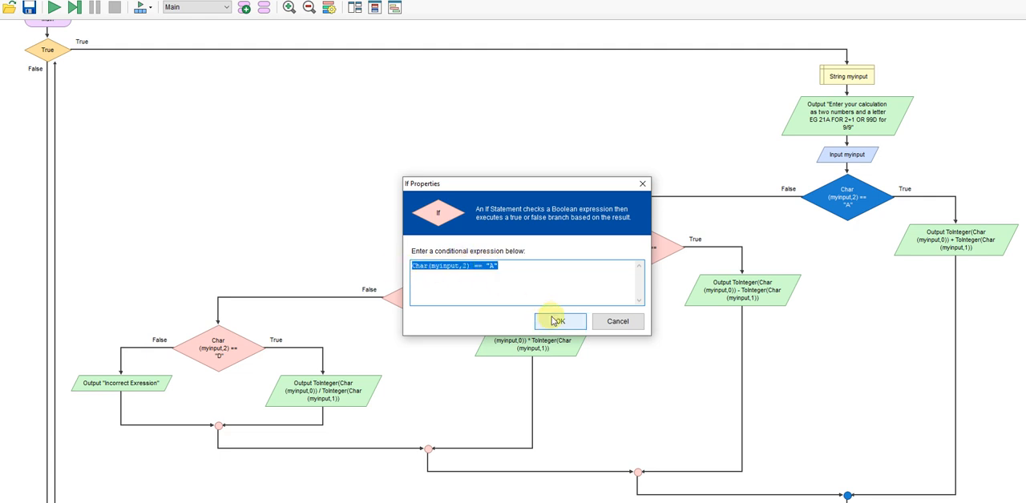
- Dismiss the A decision's condition unchanged with OK
left_click(559, 321)
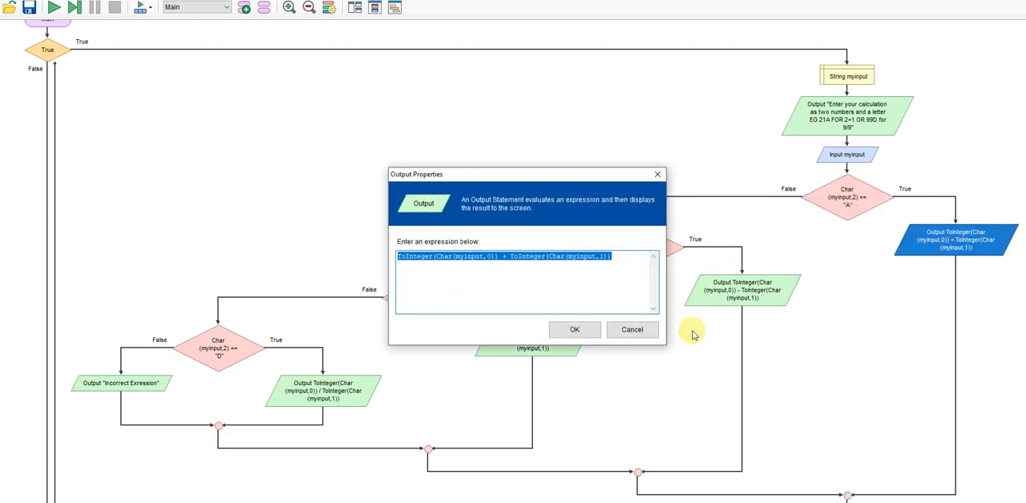
mouse_move(423, 271)
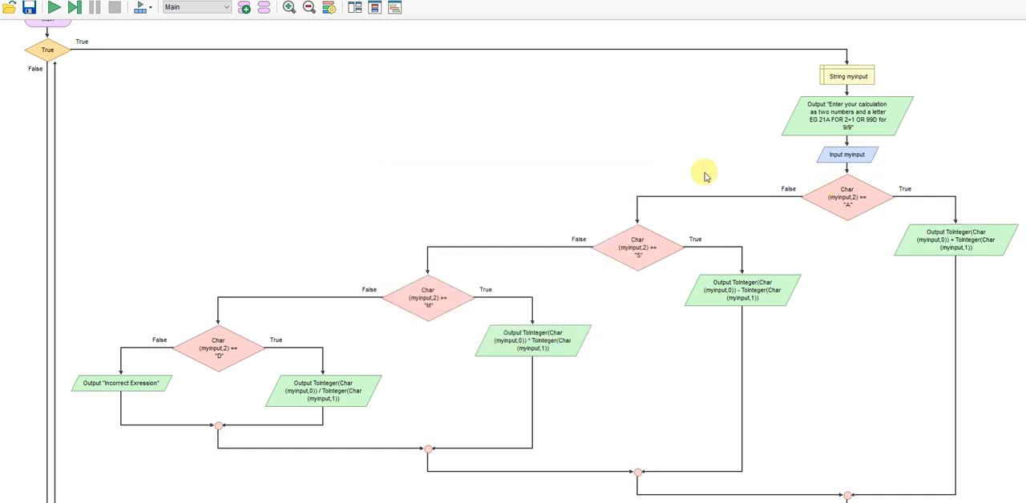
double_click(741, 288)
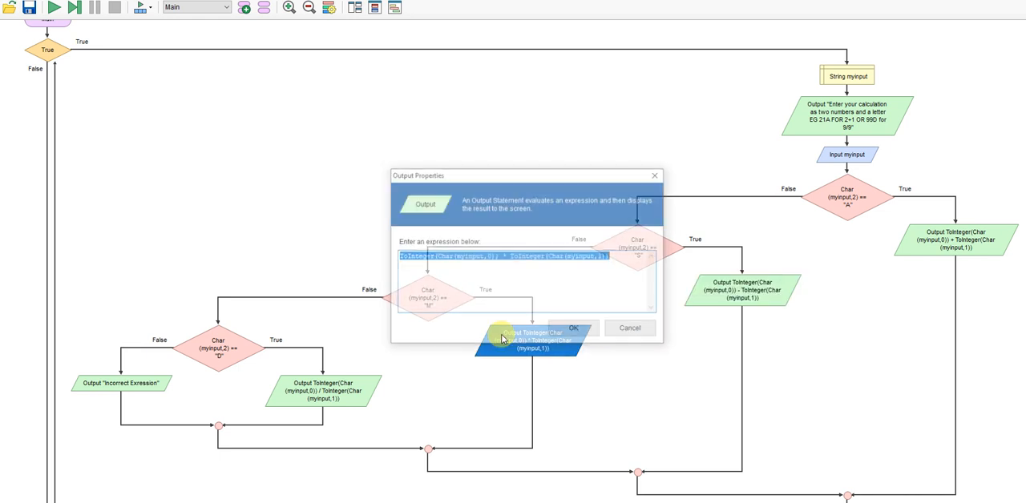
left_click(571, 329)
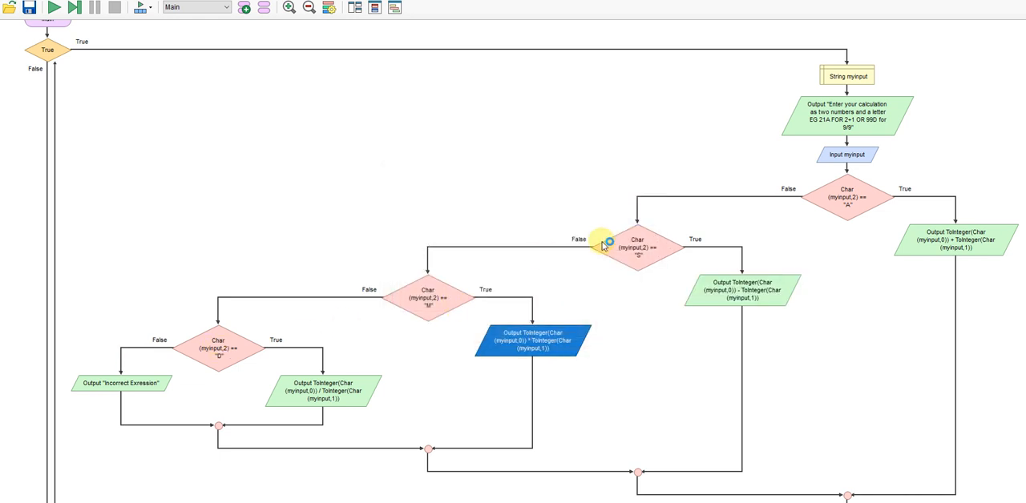
mouse_move(182, 375)
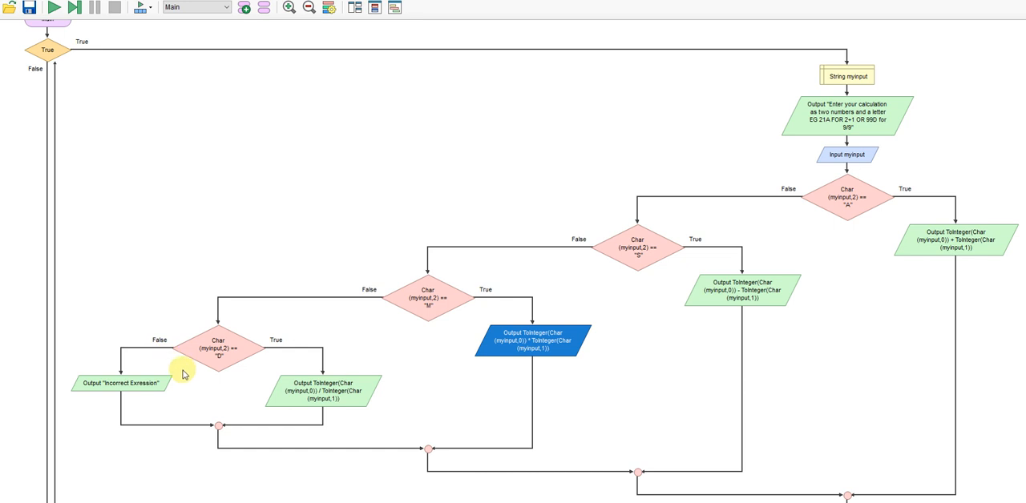
double_click(319, 391)
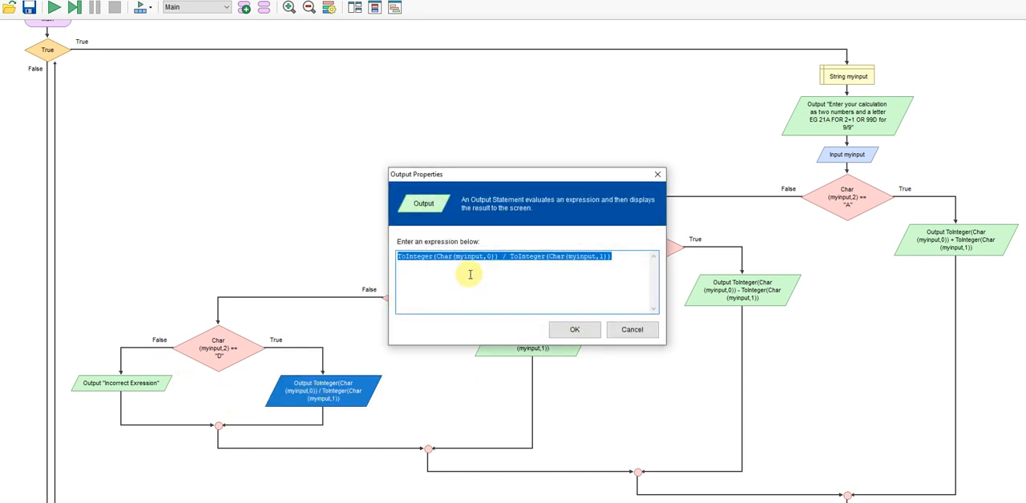
mouse_move(844, 311)
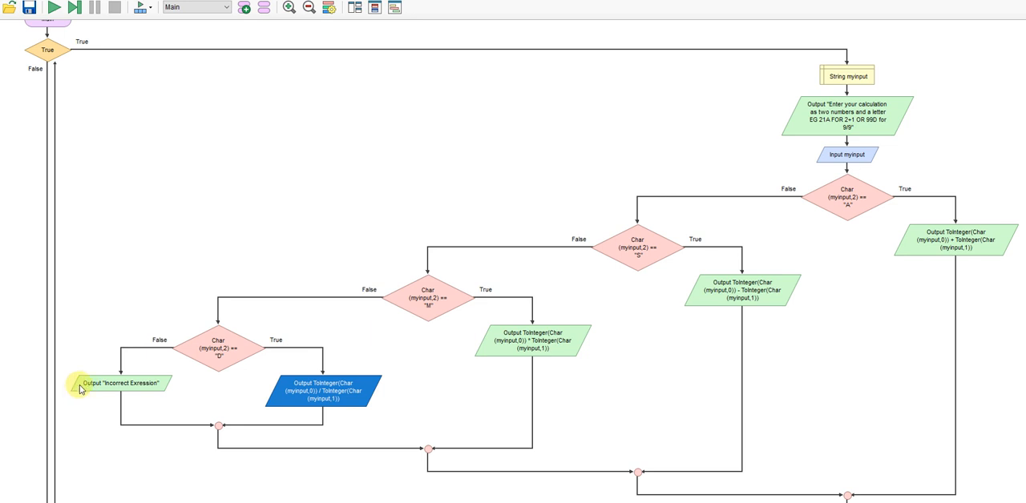
mouse_move(265, 343)
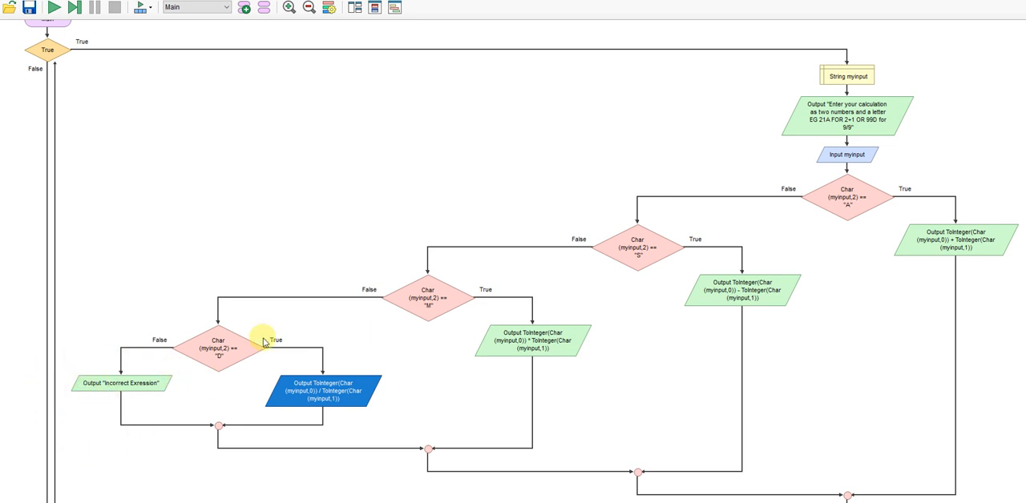
- Run the calculator and submit lowercase entries 12x and 12a, which come back as Incorrect Exression
left_click(54, 8)
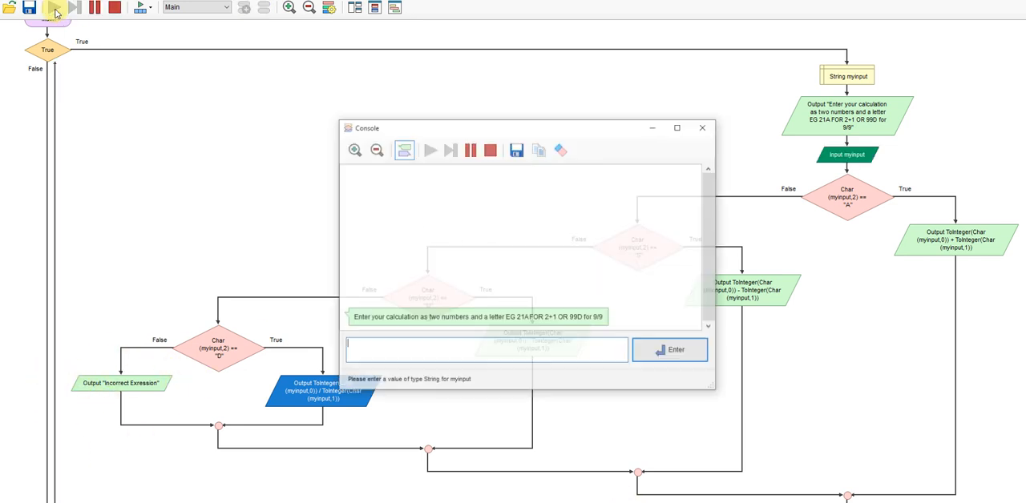
type("12")
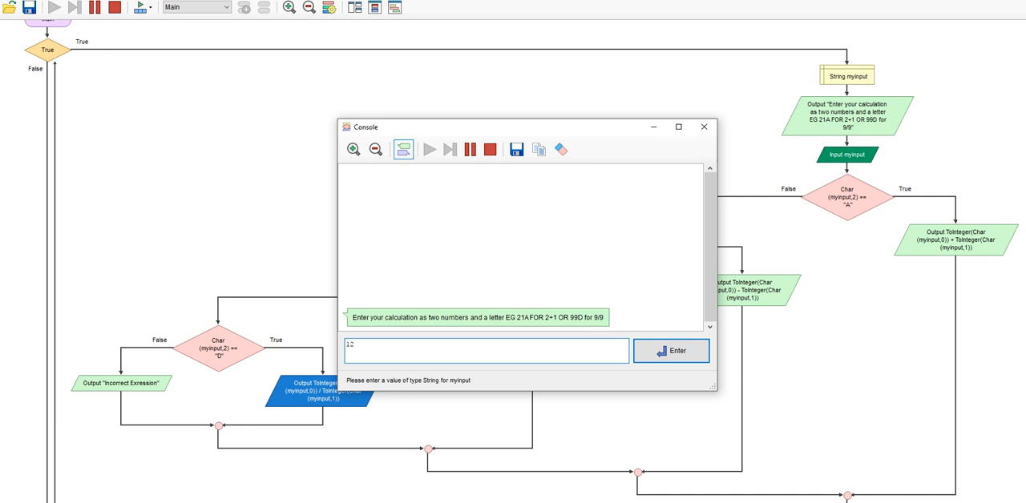
type("x")
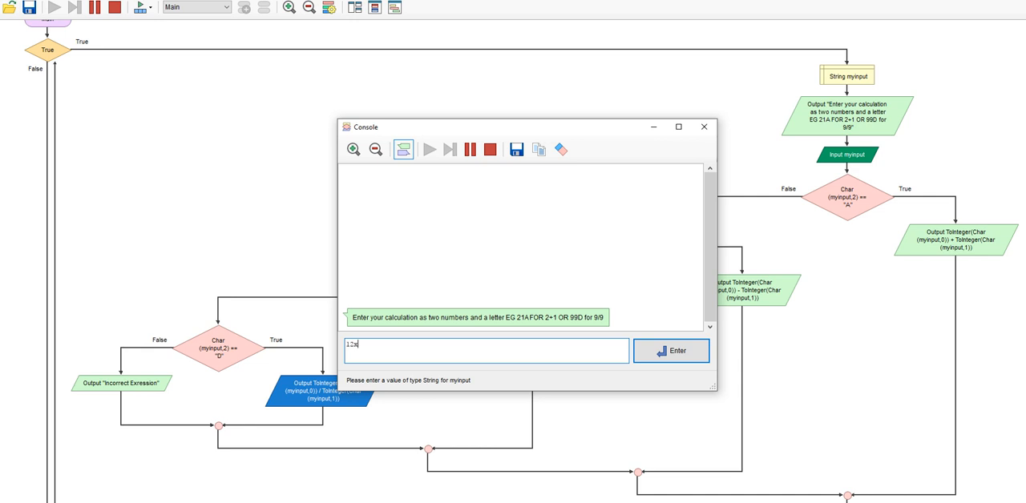
left_click(670, 351)
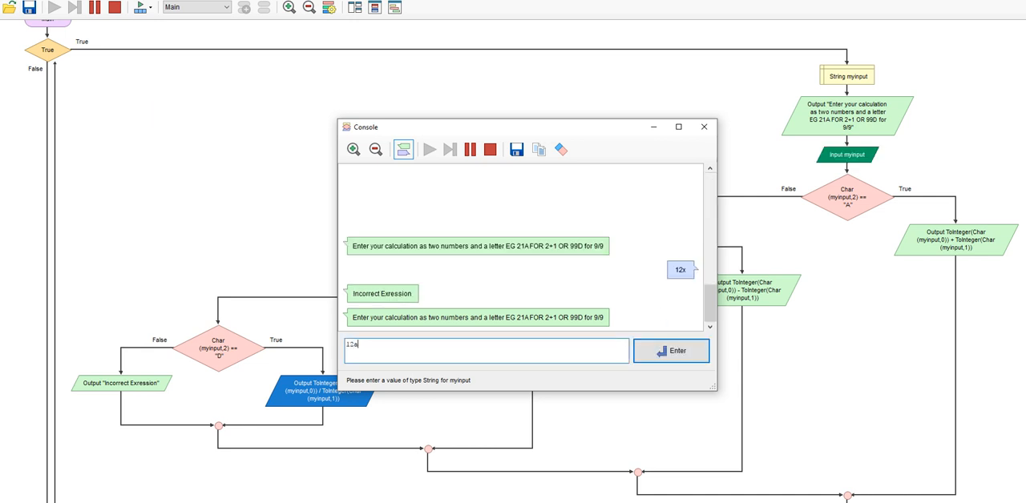
left_click(670, 351)
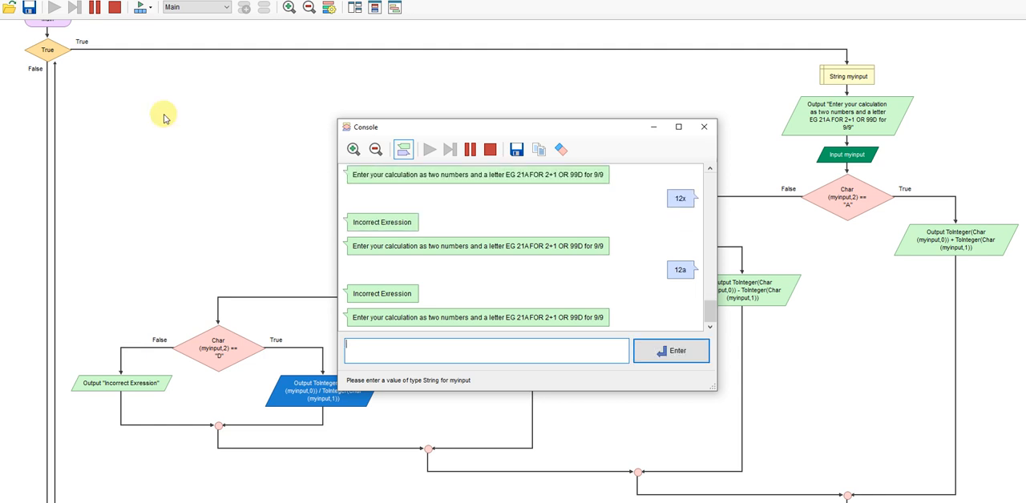
type("12a")
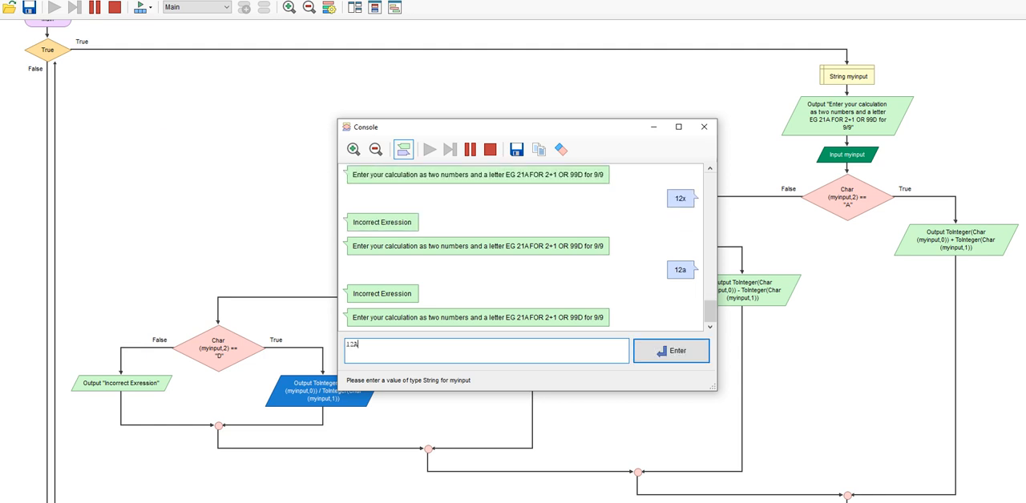
left_click(670, 350)
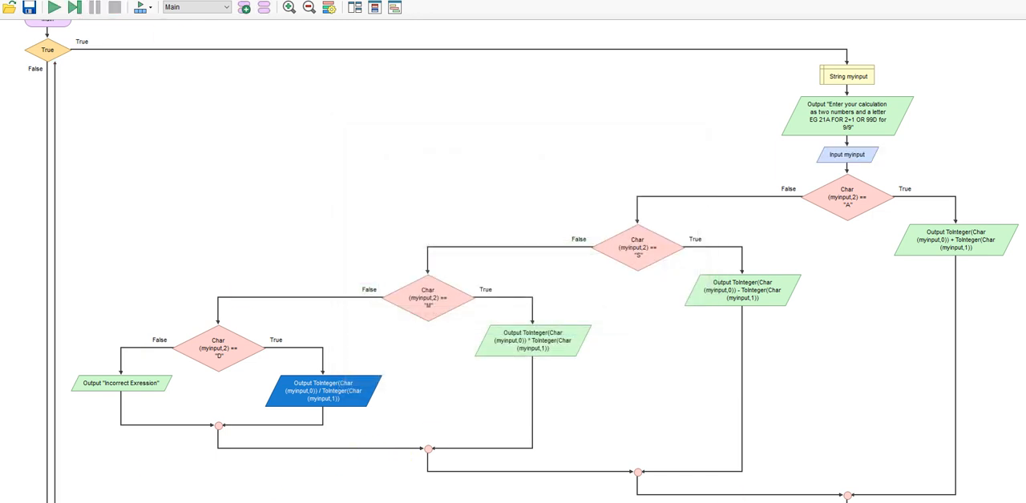
mouse_move(946, 29)
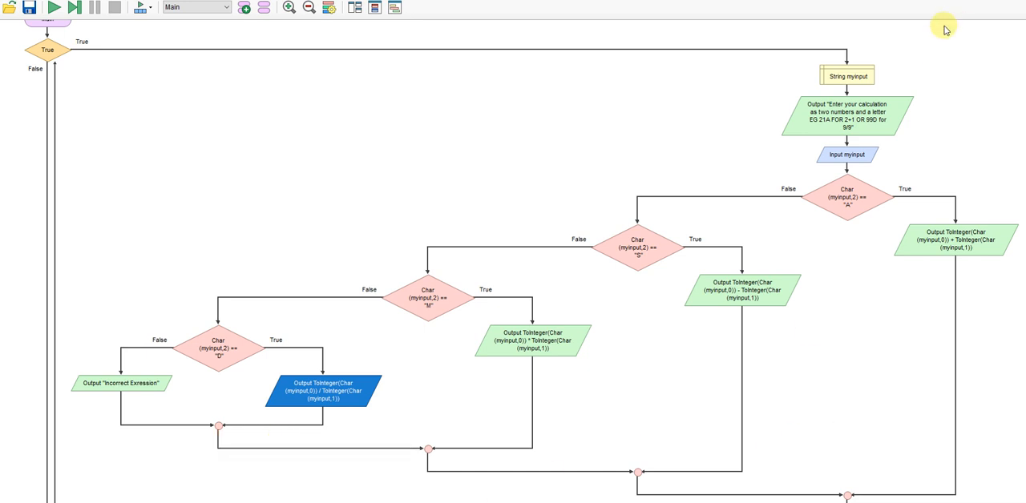
mouse_move(414, 436)
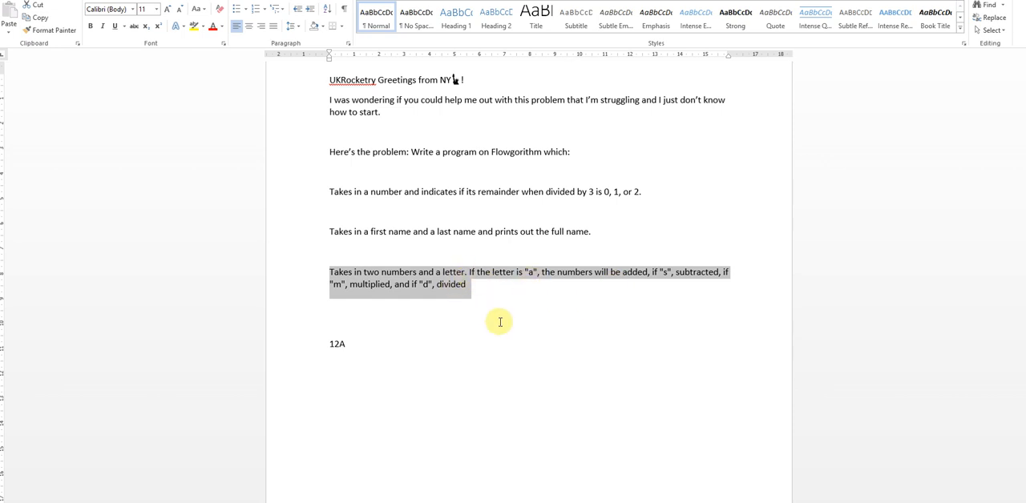
mouse_move(593, 274)
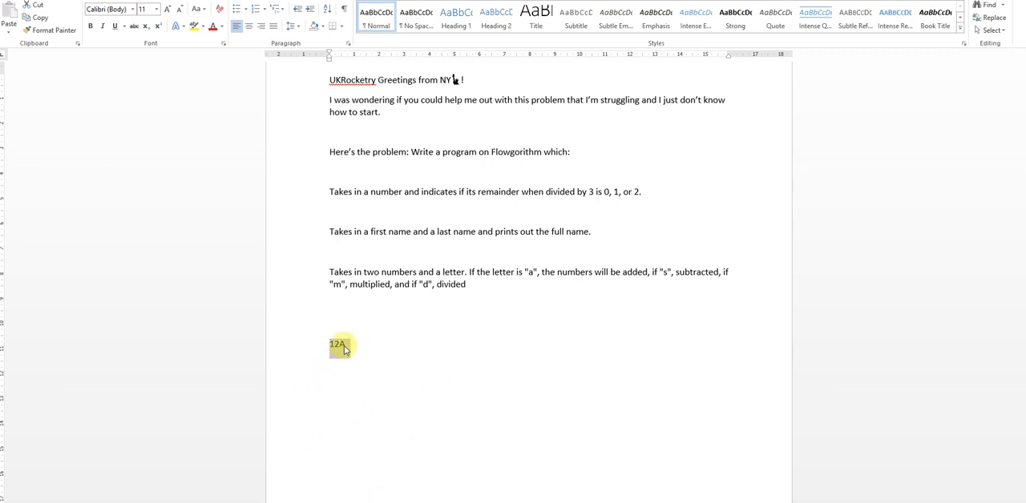
- Select the sample input 12A beneath the calculator task in the Word brief
left_click(338, 345)
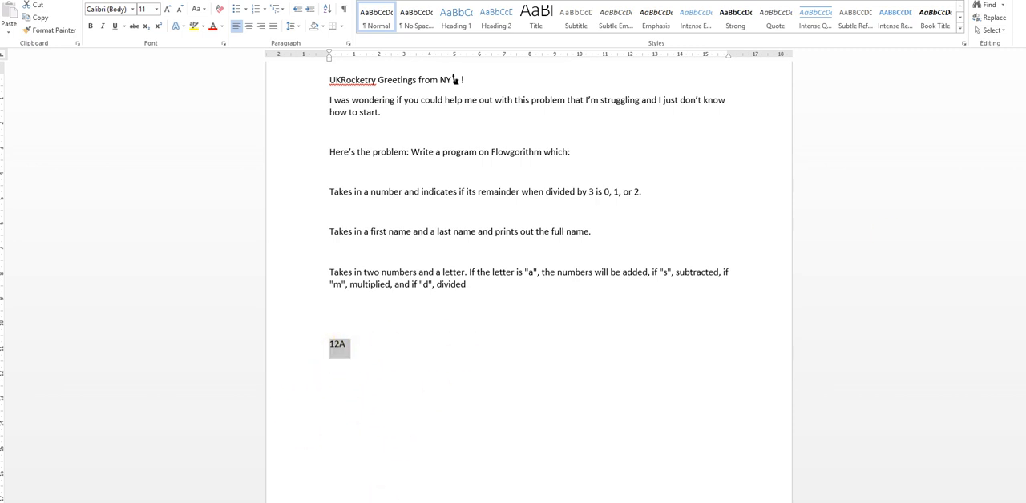